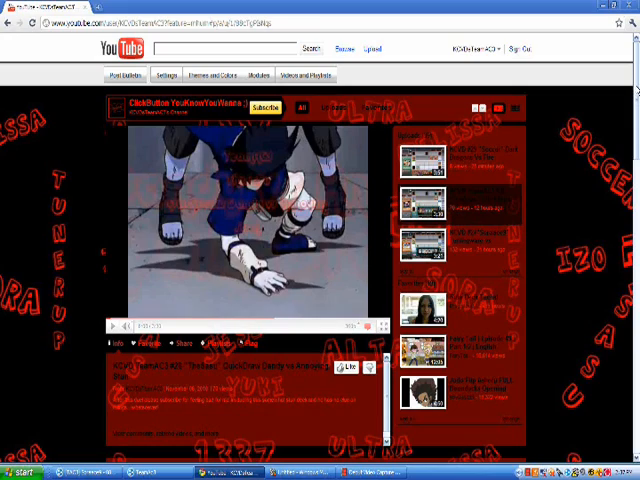
# Search Google for the Kaiba Corp virtual duel system and reach its website
pyautogui.scroll(-3)
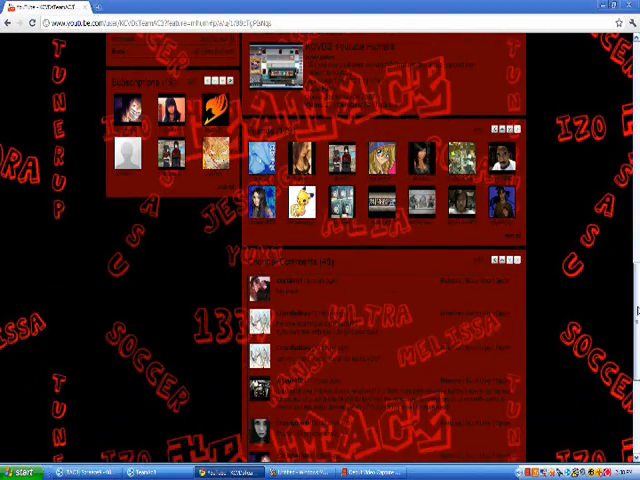
pyautogui.scroll(-3)
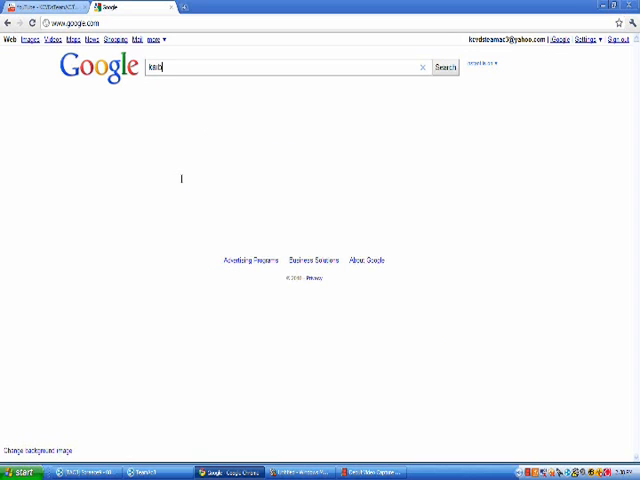
pyautogui.click(434, 68)
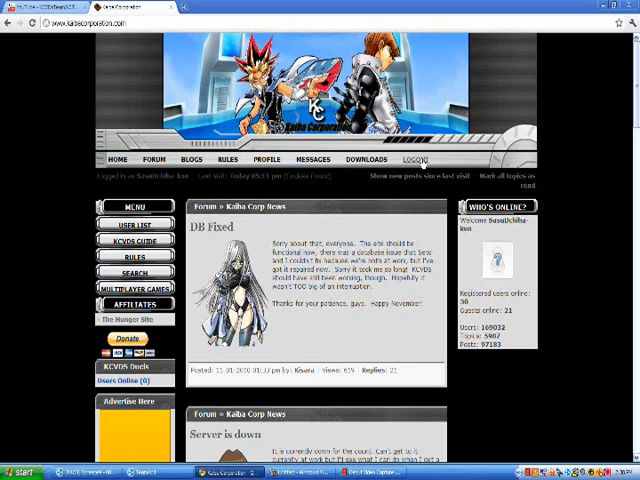
pyautogui.moveTo(410, 186)
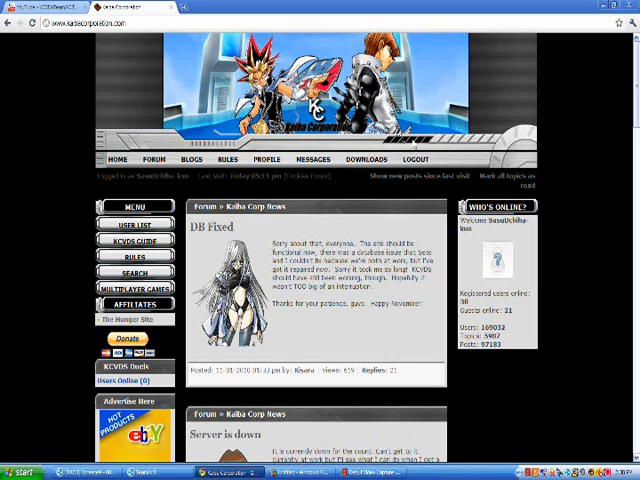
pyautogui.moveTo(372, 176)
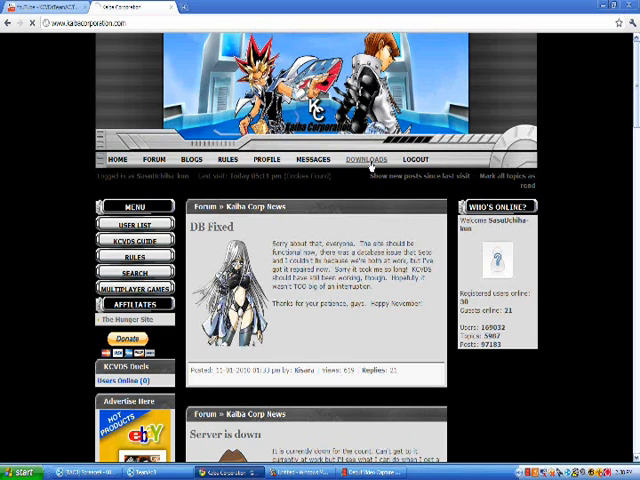
# Go to the site's Downloads page and pick the KCVD download
pyautogui.click(366, 160)
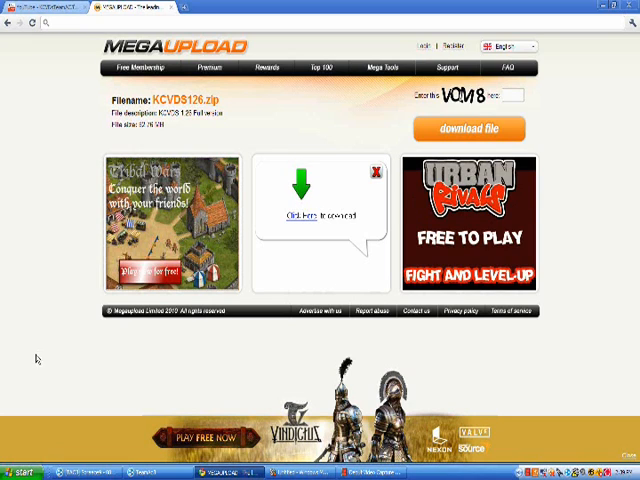
# Start the Megaupload download of KCVD5126.zip
pyautogui.click(22, 472)
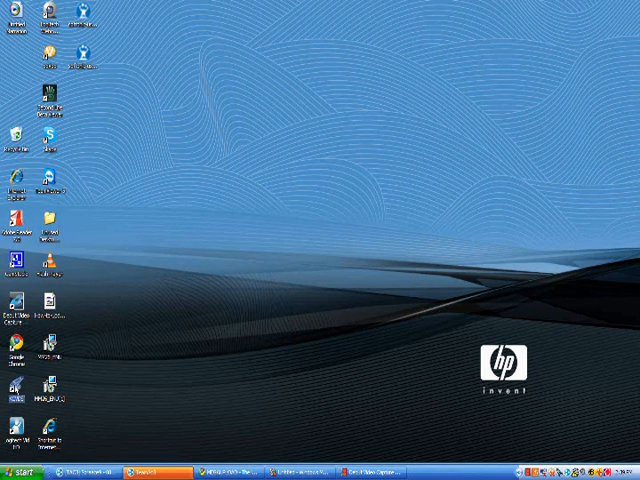
pyautogui.moveTo(140, 426)
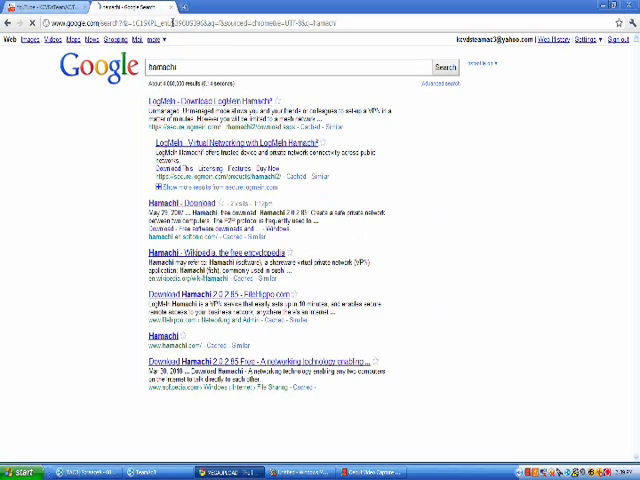
# Search Google for hamachi and follow the Softonic Hamachi 2.0.2.85 download result
pyautogui.click(412, 68)
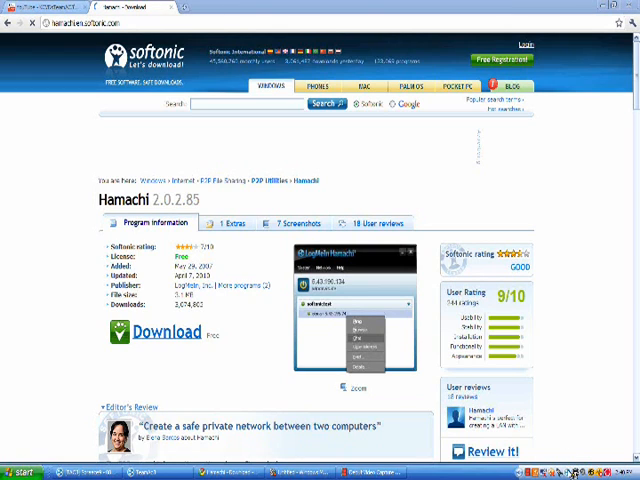
pyautogui.moveTo(572, 410)
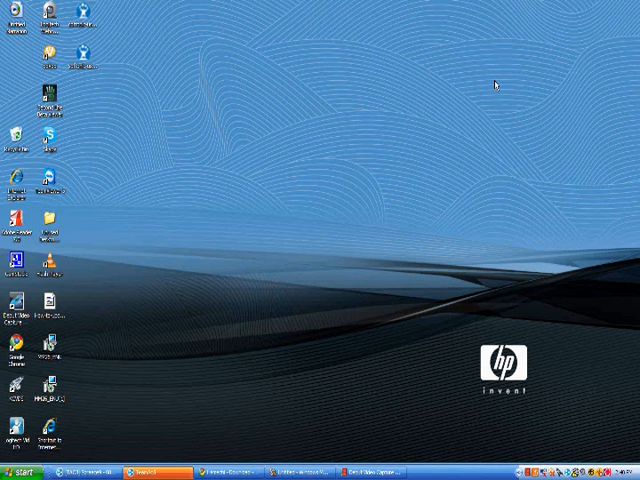
pyautogui.moveTo(156, 228)
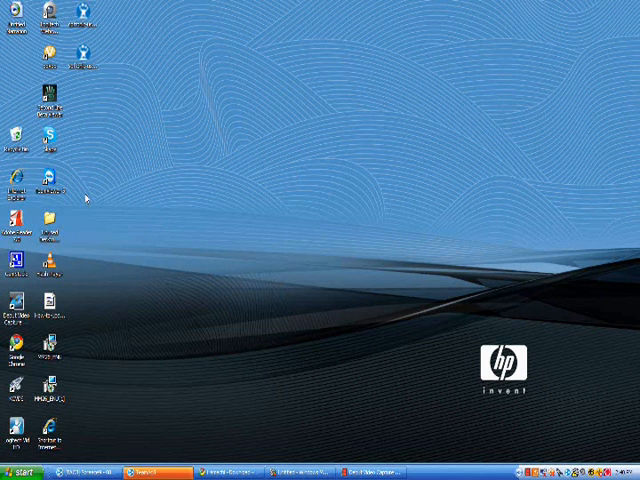
pyautogui.moveTo(104, 282)
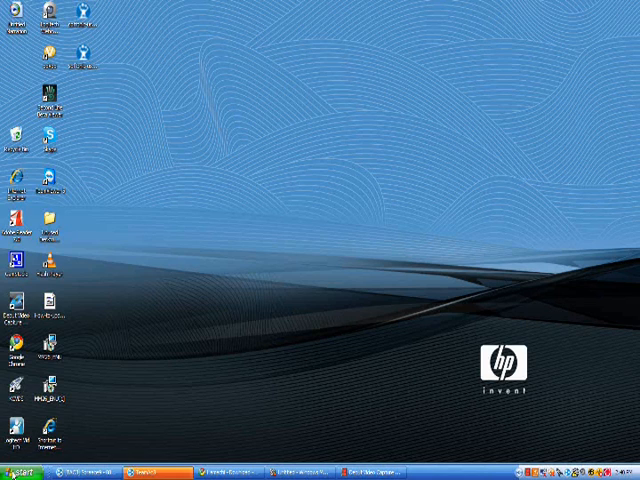
pyautogui.click(20, 470)
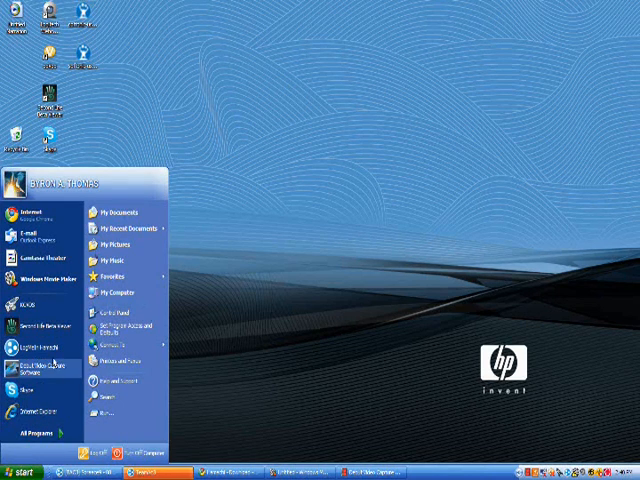
pyautogui.moveTo(36, 308)
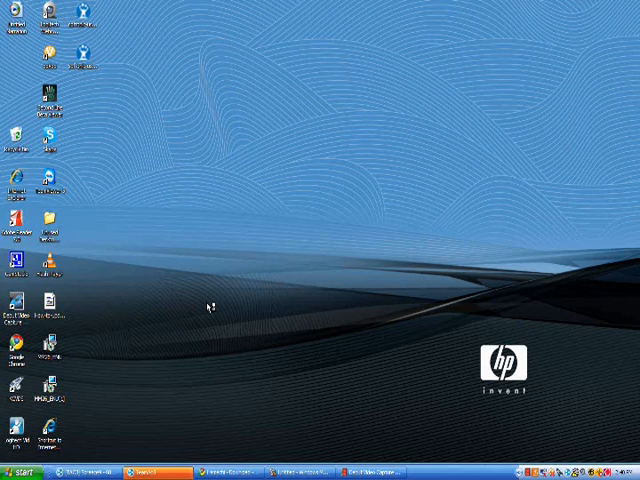
pyautogui.moveTo(208, 308)
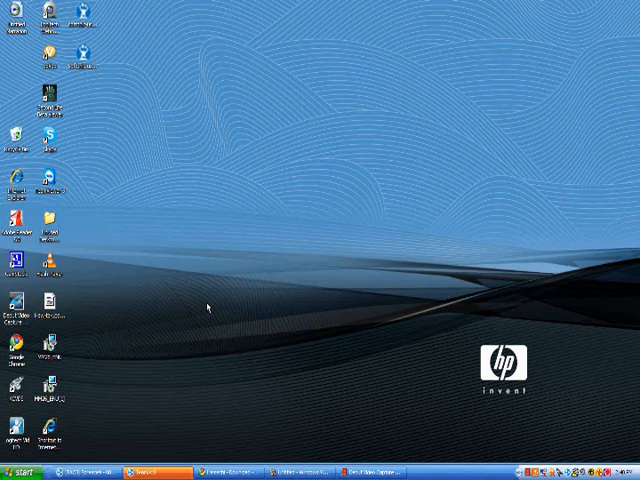
pyautogui.moveTo(348, 380)
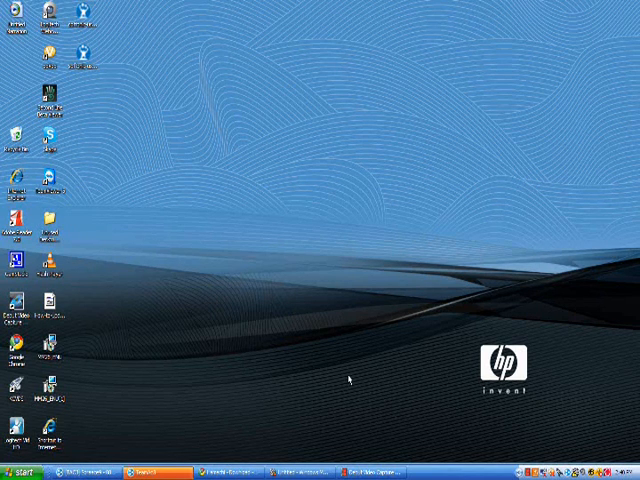
pyautogui.moveTo(252, 264)
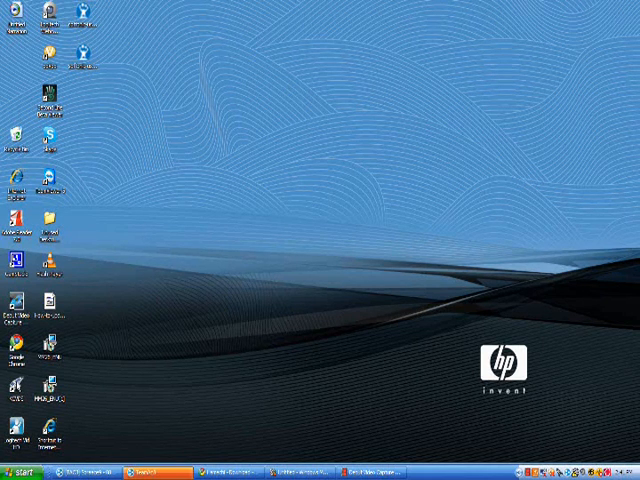
pyautogui.moveTo(132, 384)
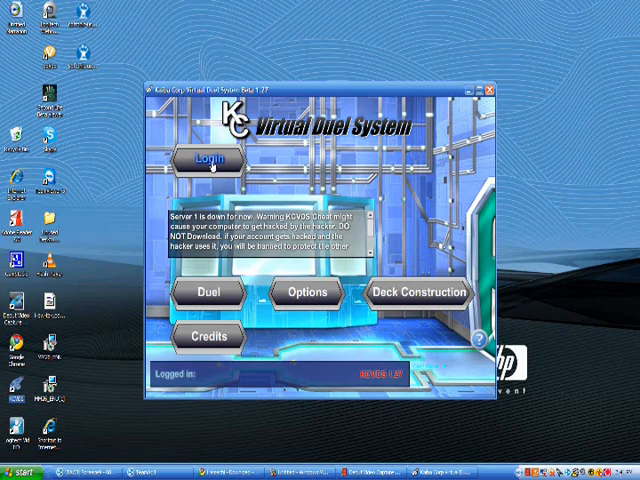
# Log in to the KCVD duel server with username and password and dismiss the result message
pyautogui.click(208, 156)
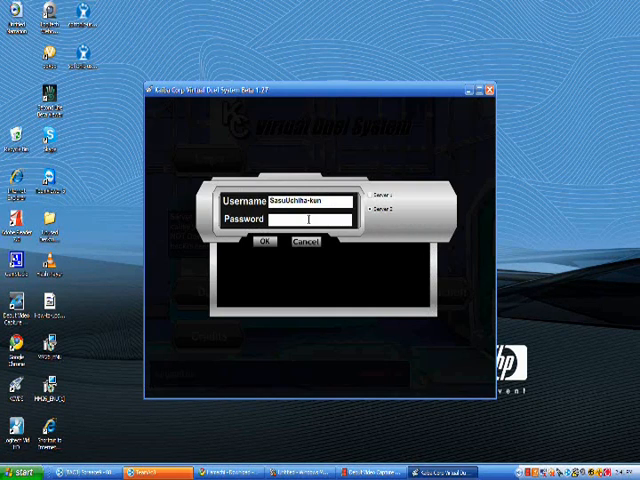
pyautogui.write('password')
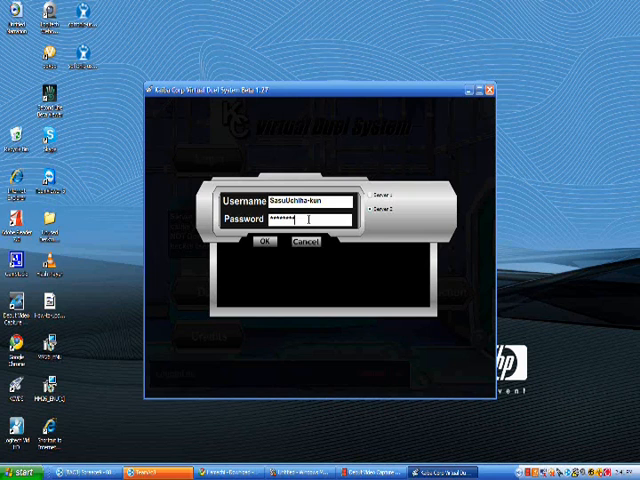
pyautogui.click(264, 244)
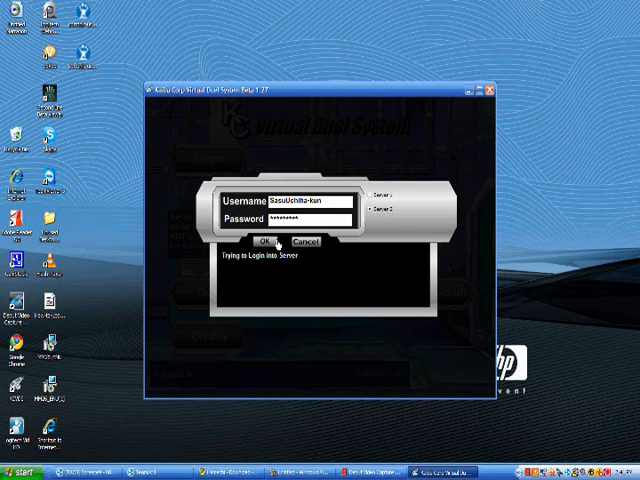
pyautogui.click(266, 244)
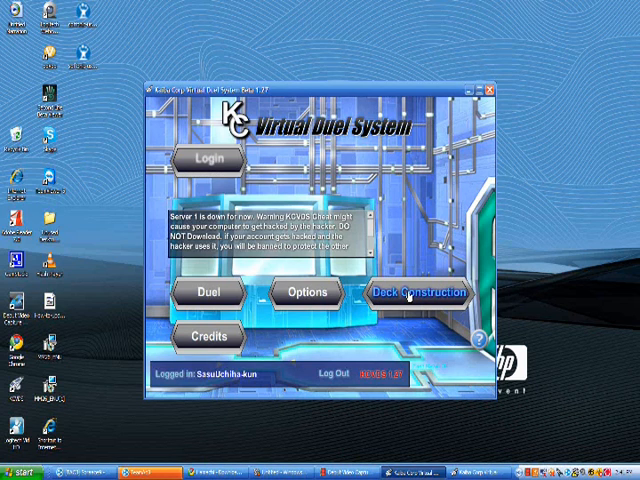
pyautogui.click(412, 294)
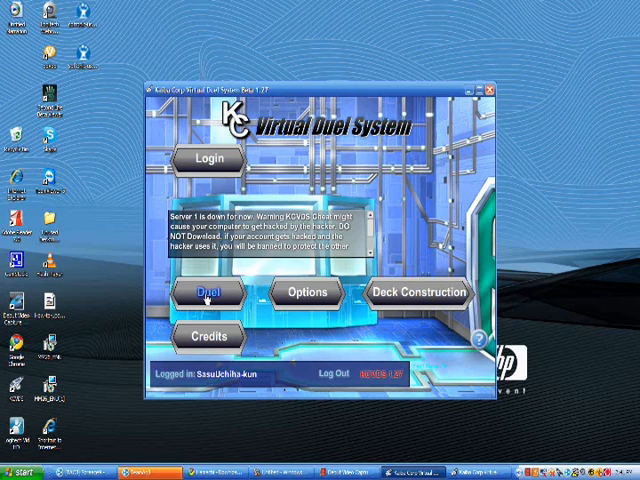
# Enter the Duel room from the main menu and start Create Duel
pyautogui.click(212, 292)
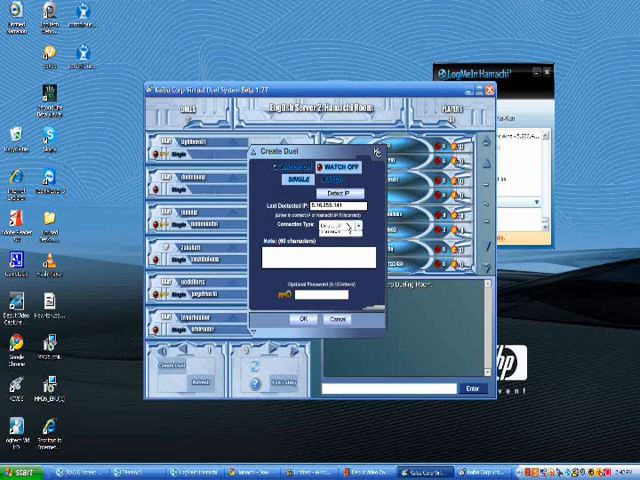
# Confirm the Create Duel dialog so the duel waits in the lobby for an opponent
pyautogui.click(296, 318)
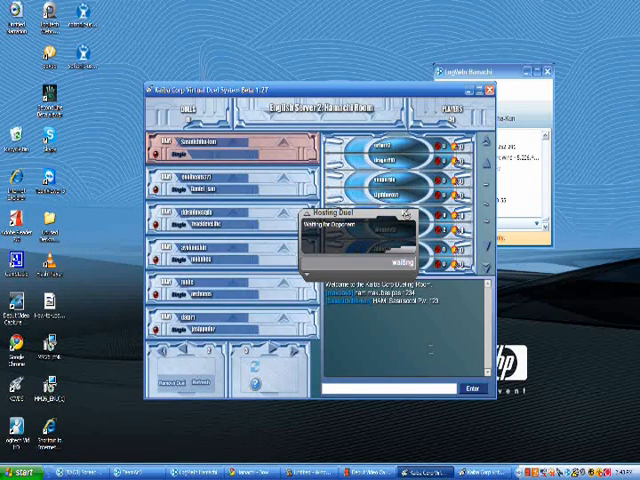
pyautogui.click(404, 388)
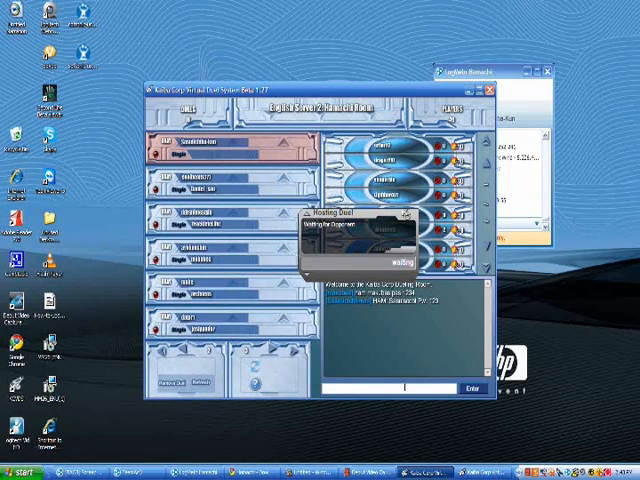